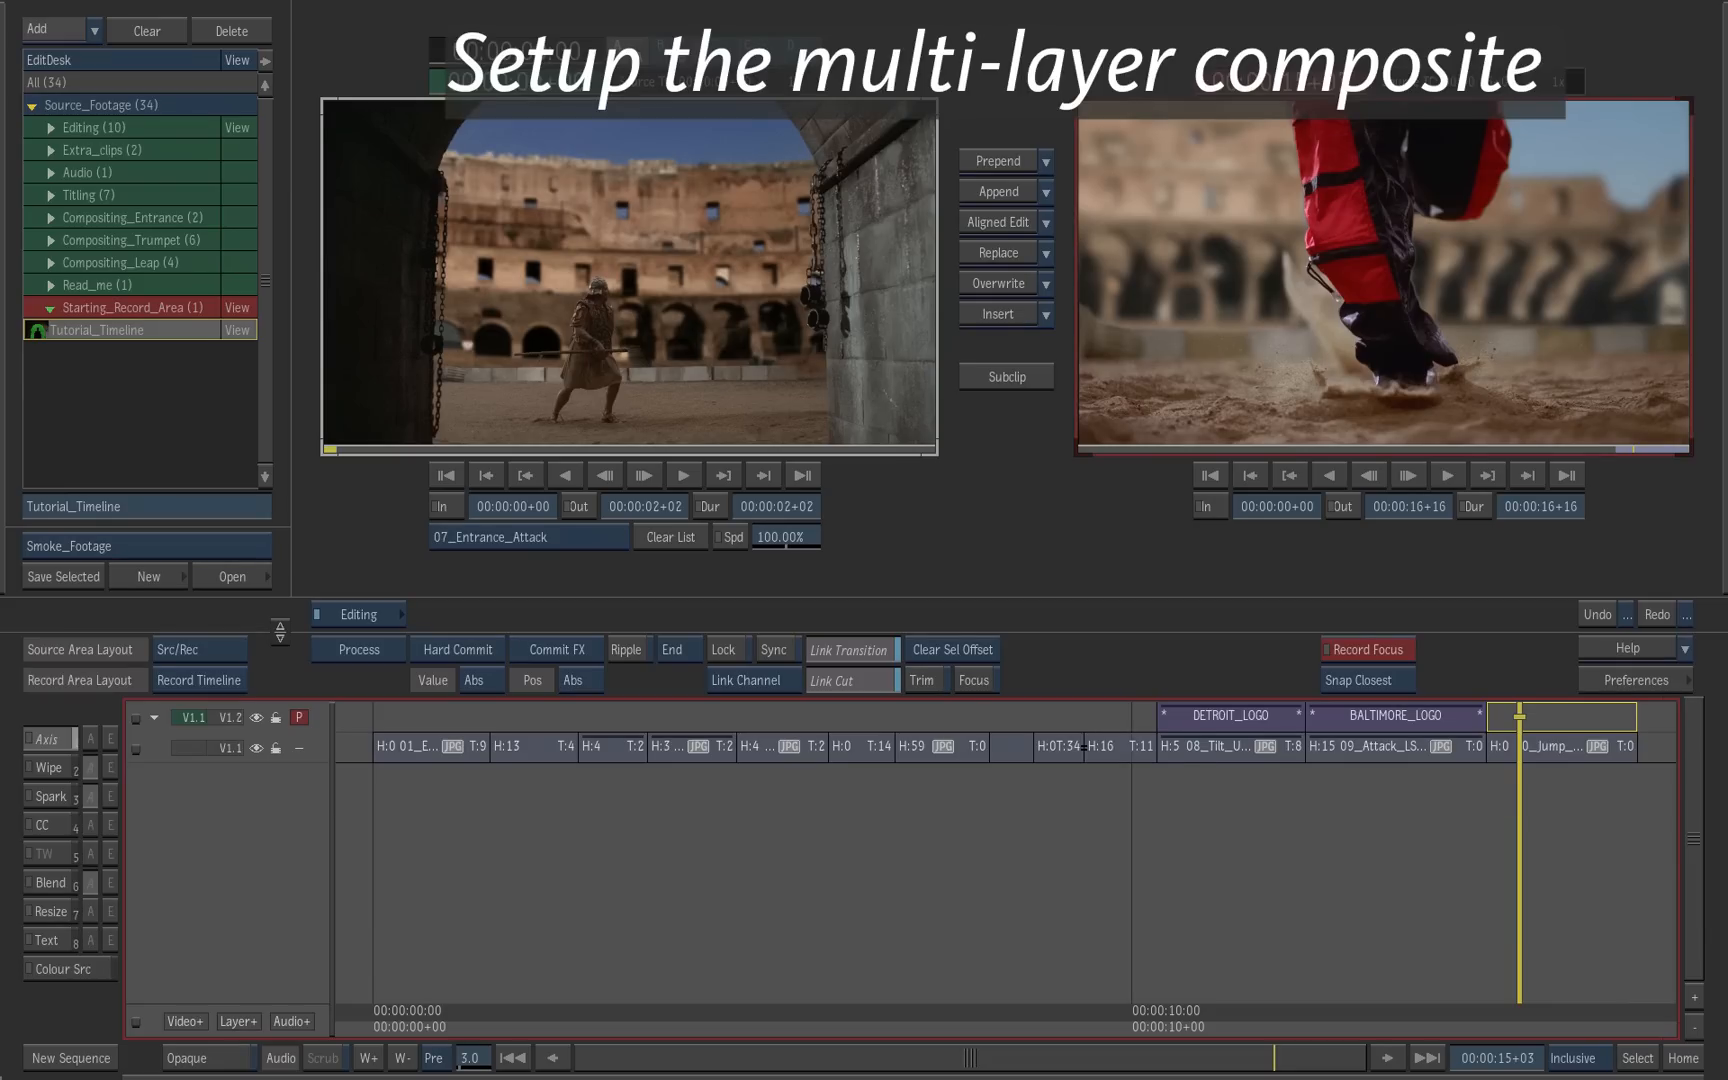
# Step: Leave Ripple editing switched off and set timeline snapping to Snap Closest
pyautogui.click(624, 650)
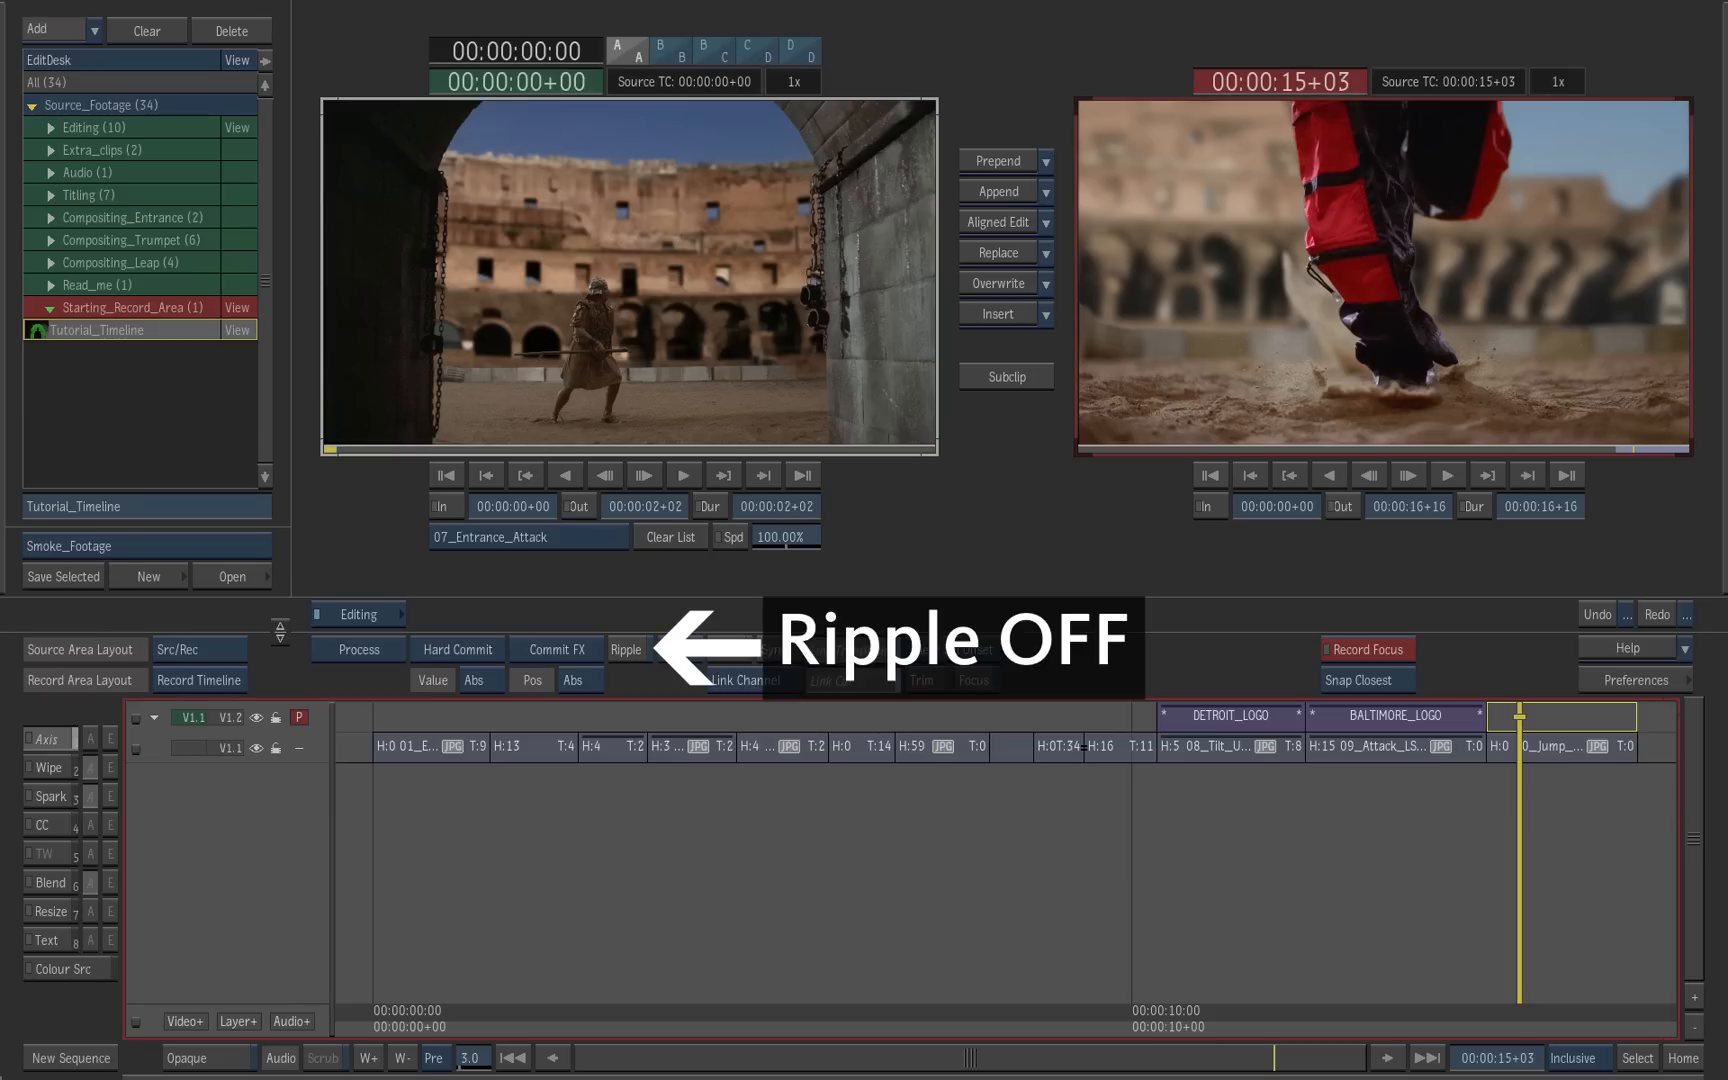
pyautogui.click(624, 650)
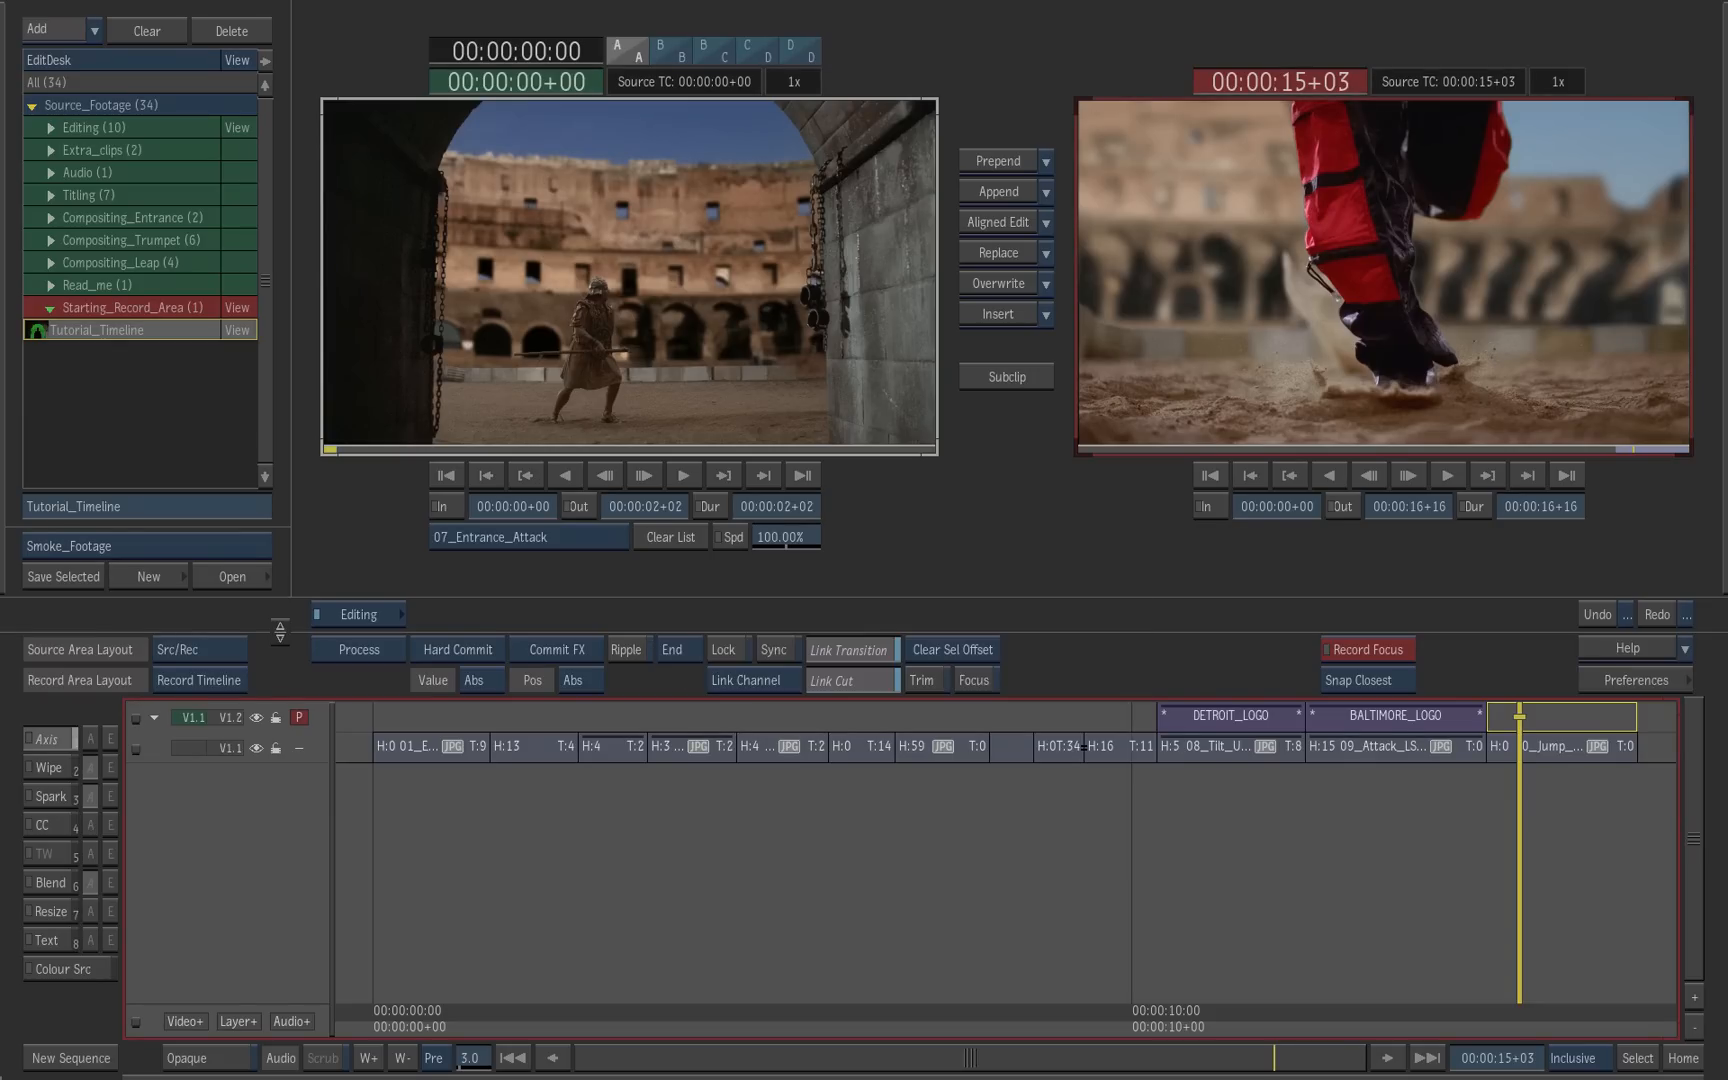
pyautogui.click(924, 680)
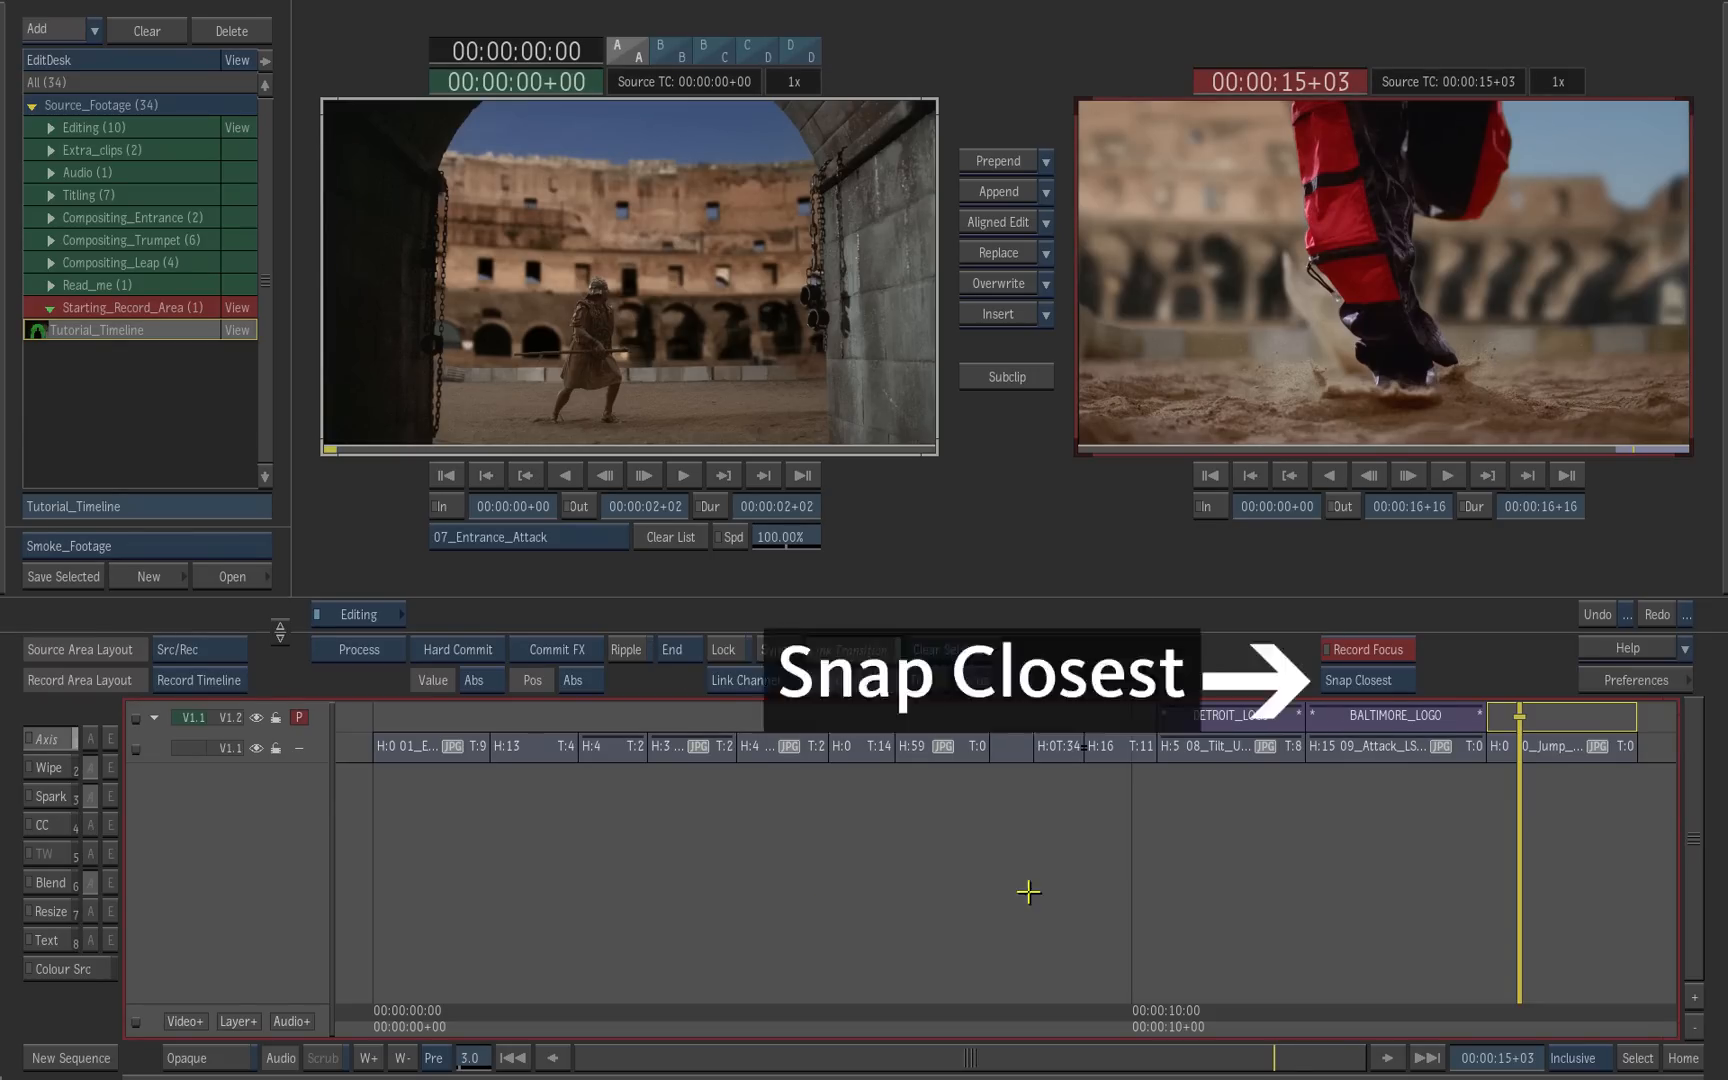
pyautogui.click(1366, 680)
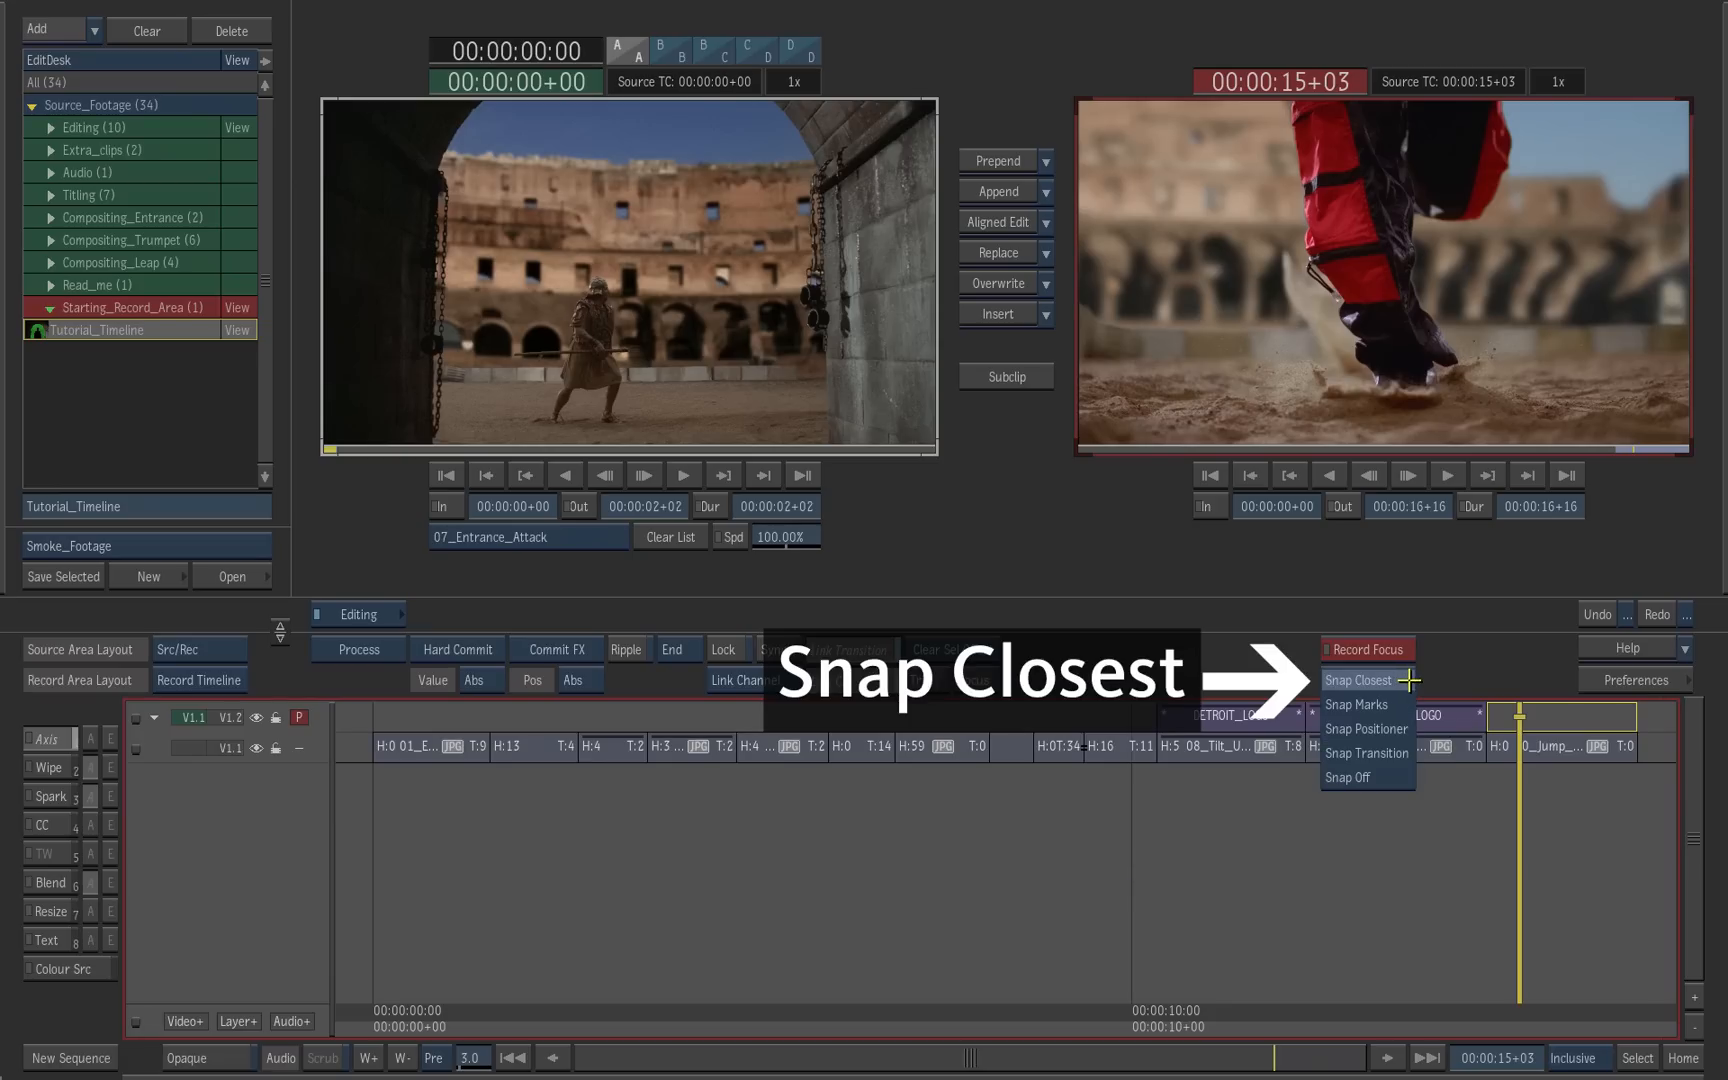
pyautogui.click(1356, 678)
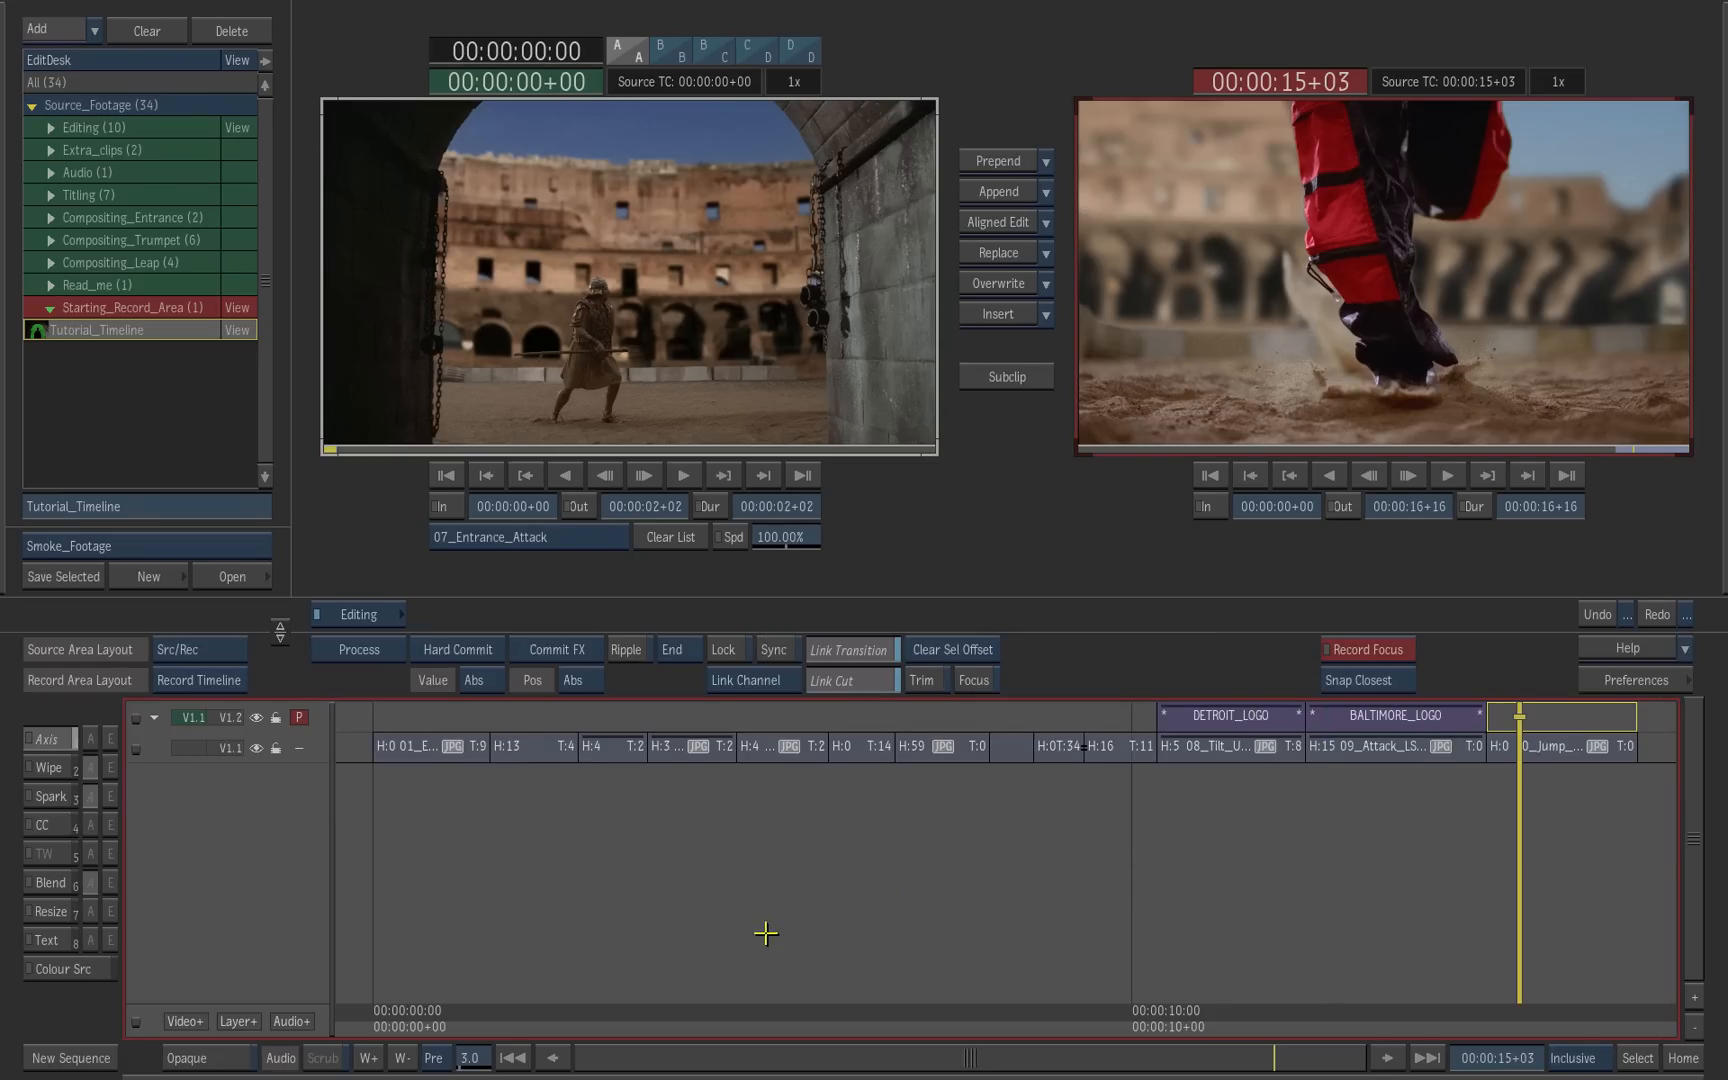
pyautogui.moveTo(1192, 502)
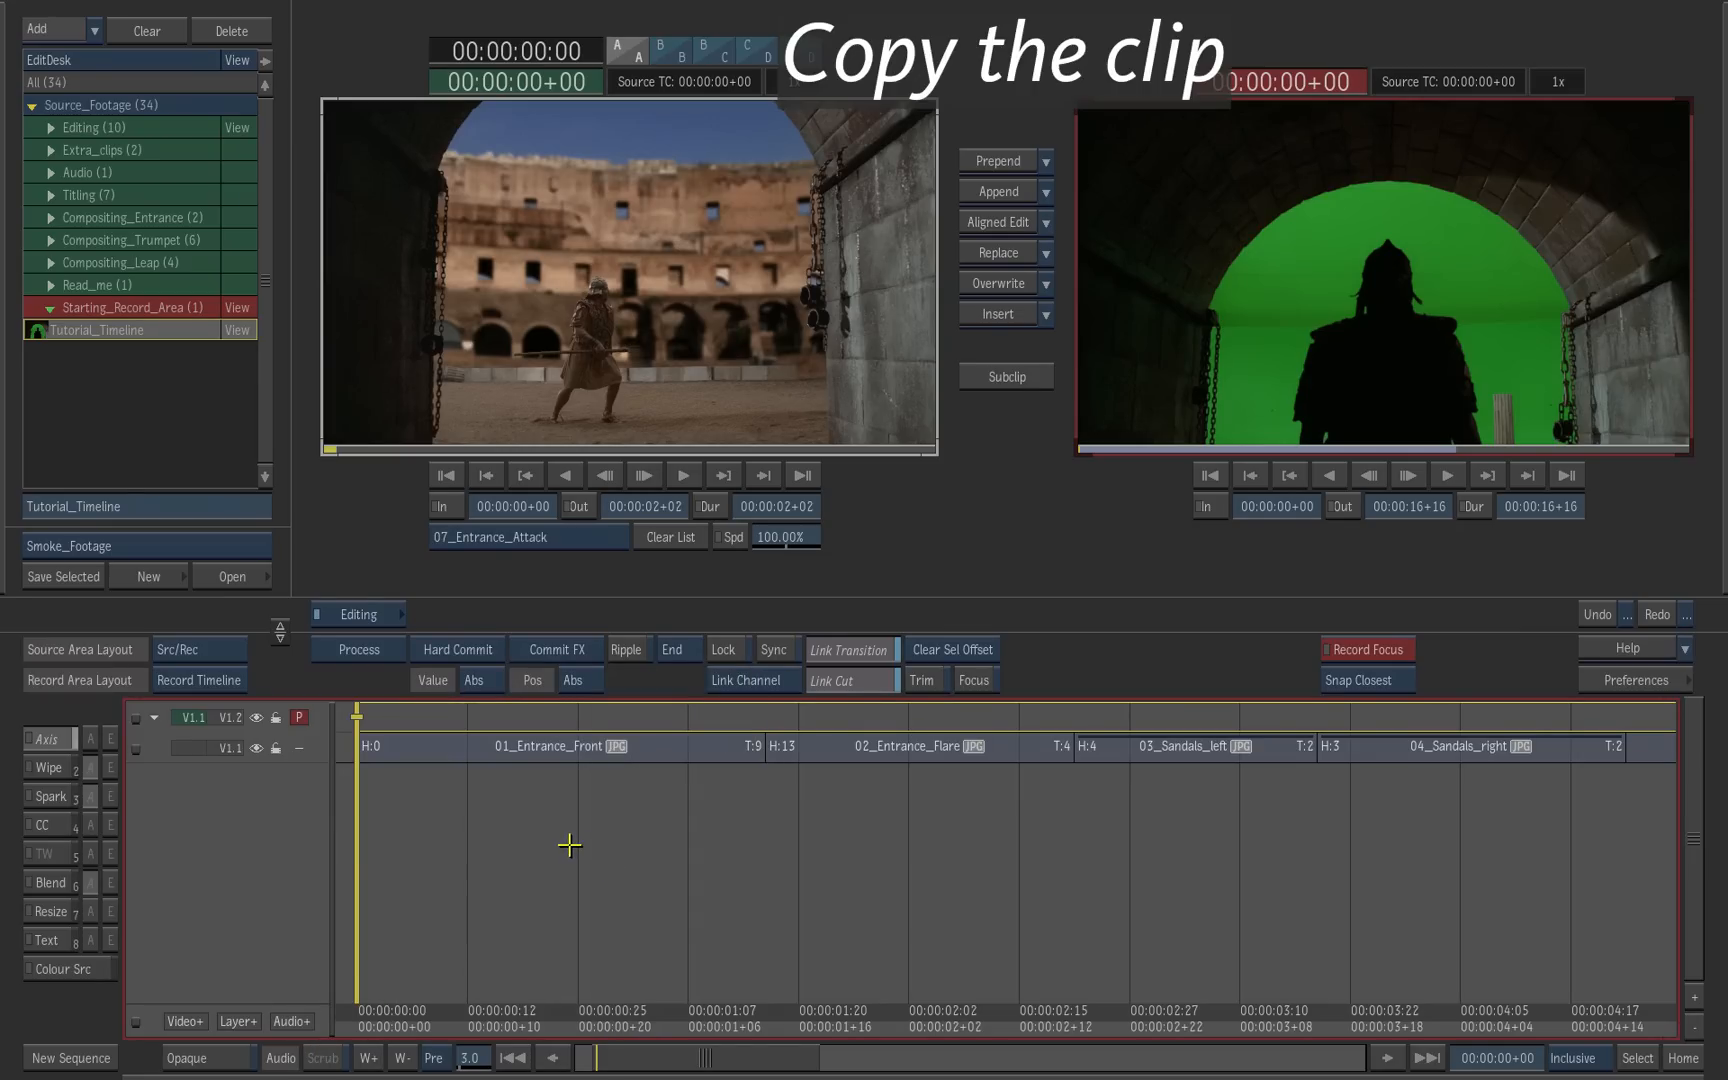
pyautogui.moveTo(564, 804)
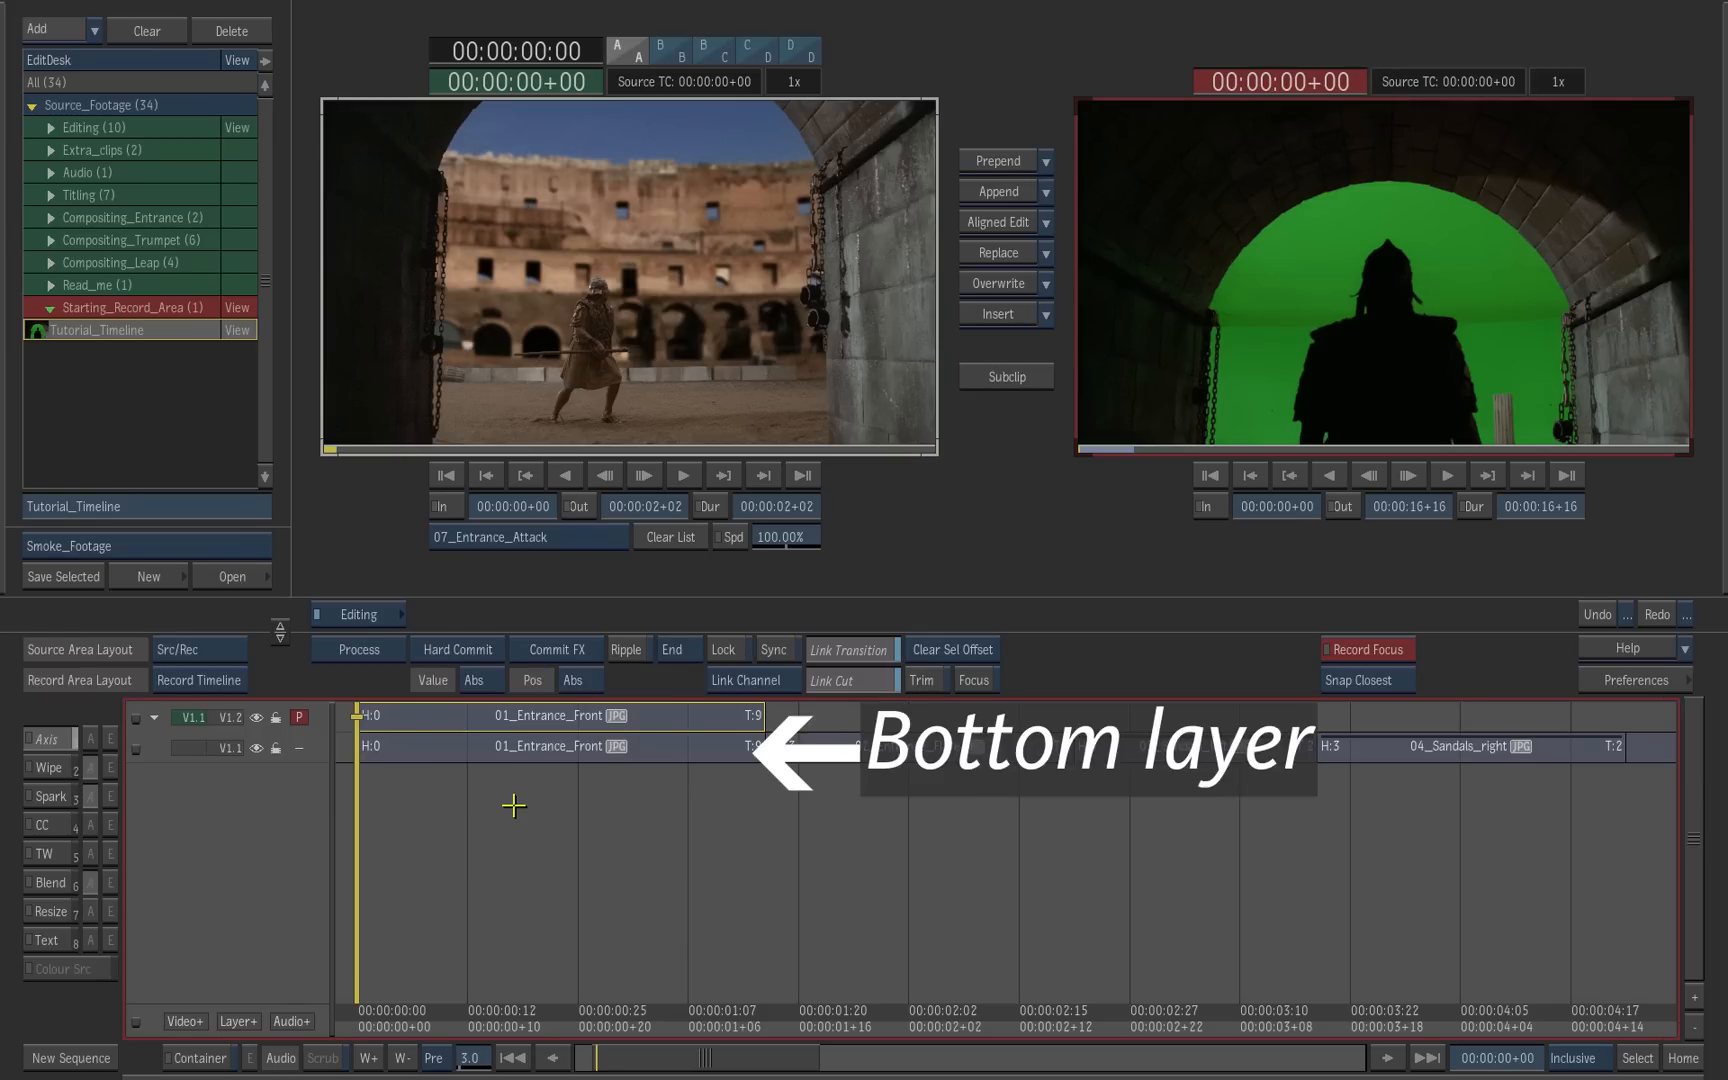
# Step: With the bottom-layer entrance clip selected, load Entrance_Backplate from the Compositing_Entrance bin as source
pyautogui.click(552, 746)
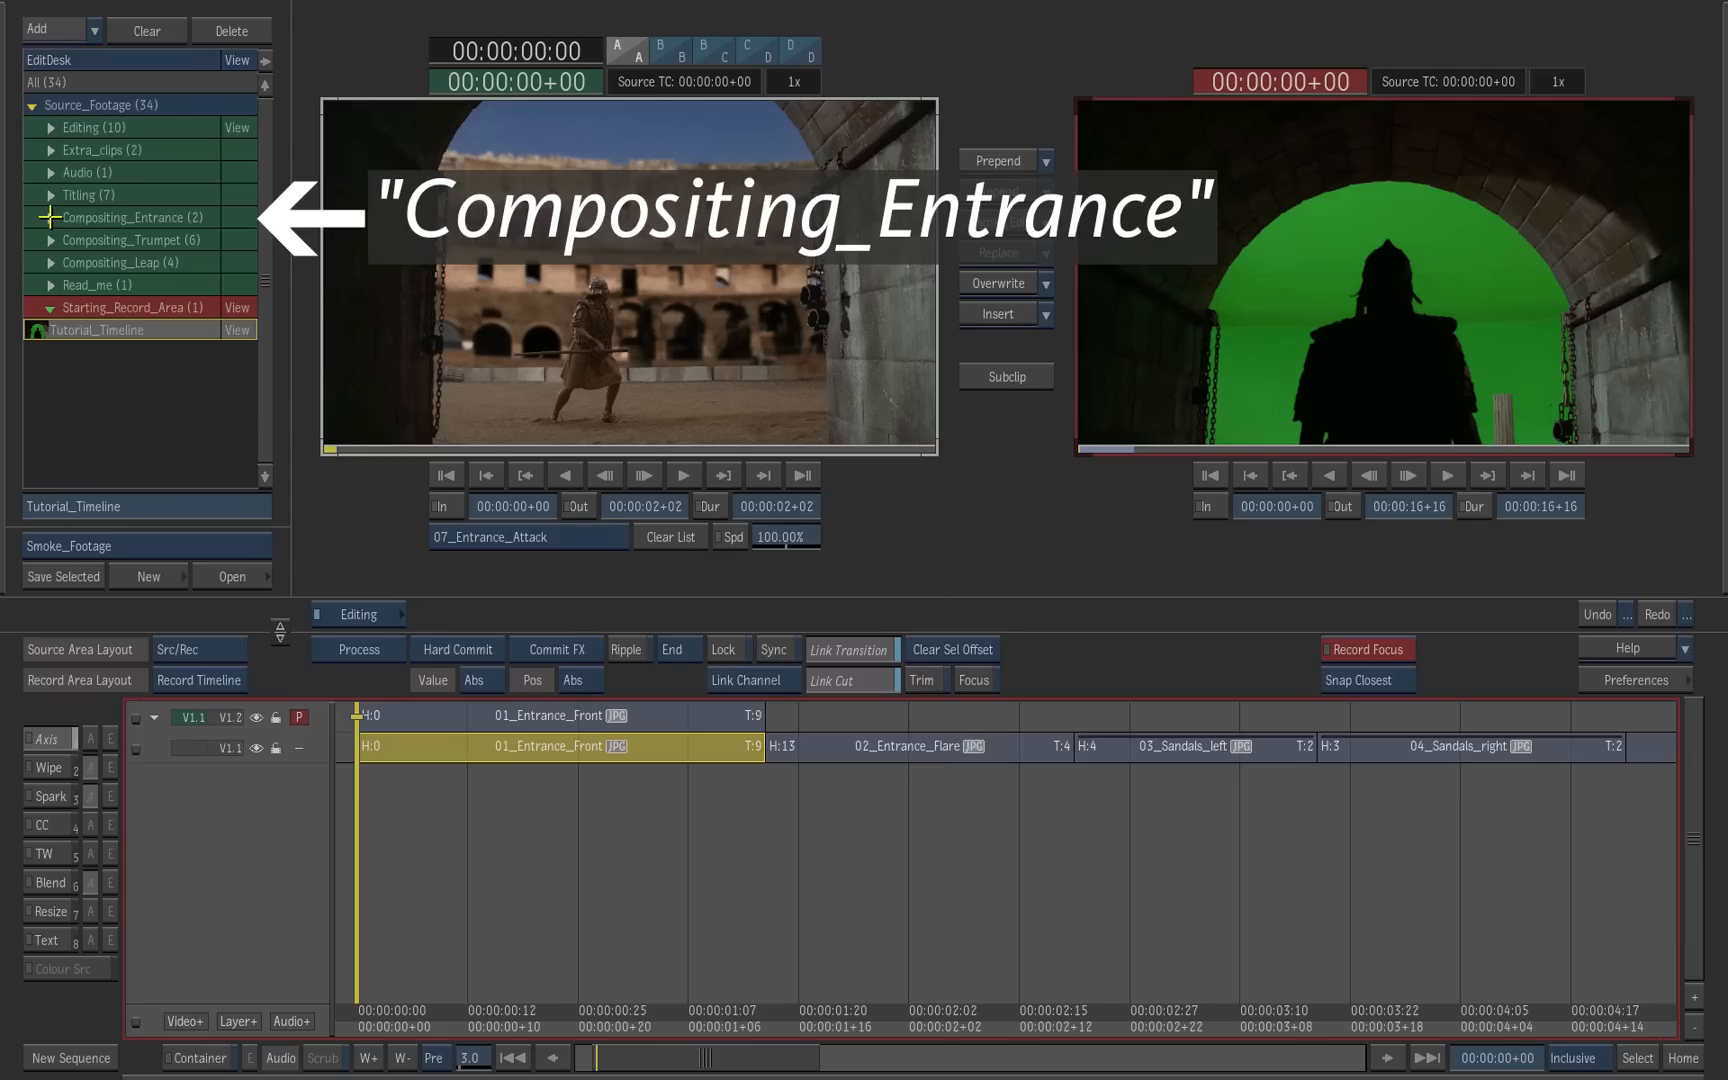
pyautogui.click(50, 218)
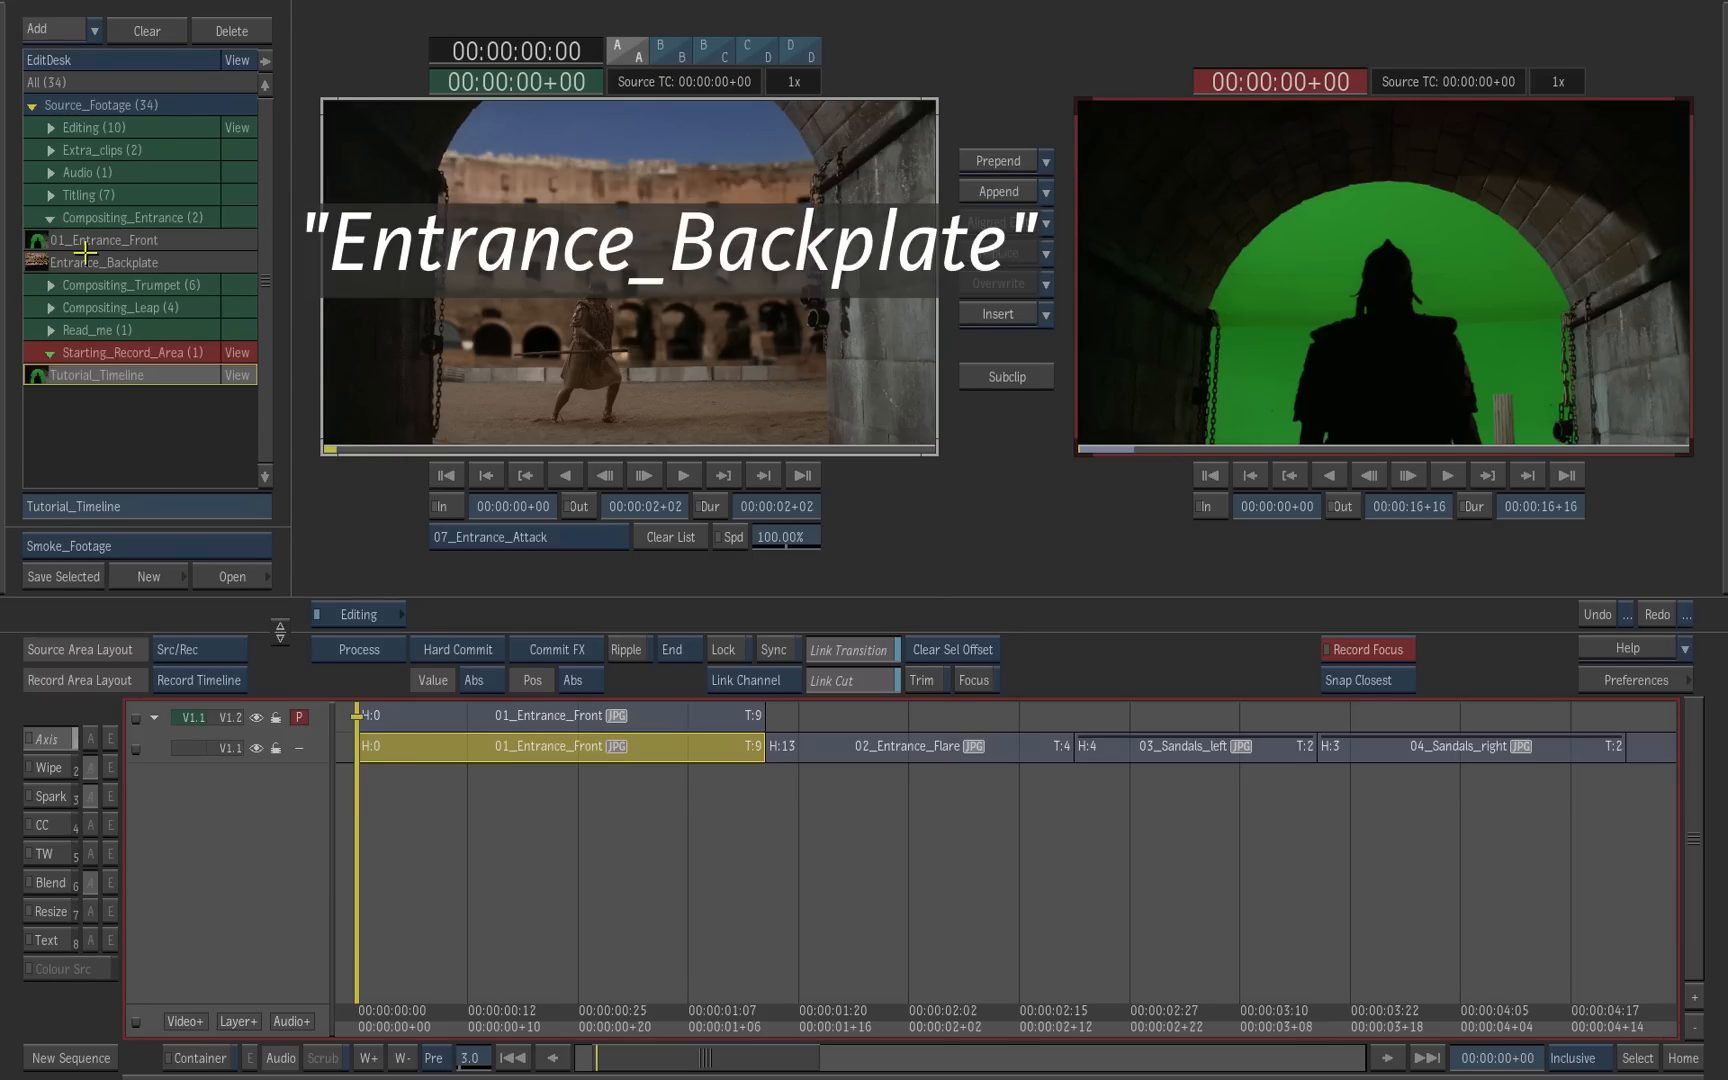
pyautogui.click(104, 262)
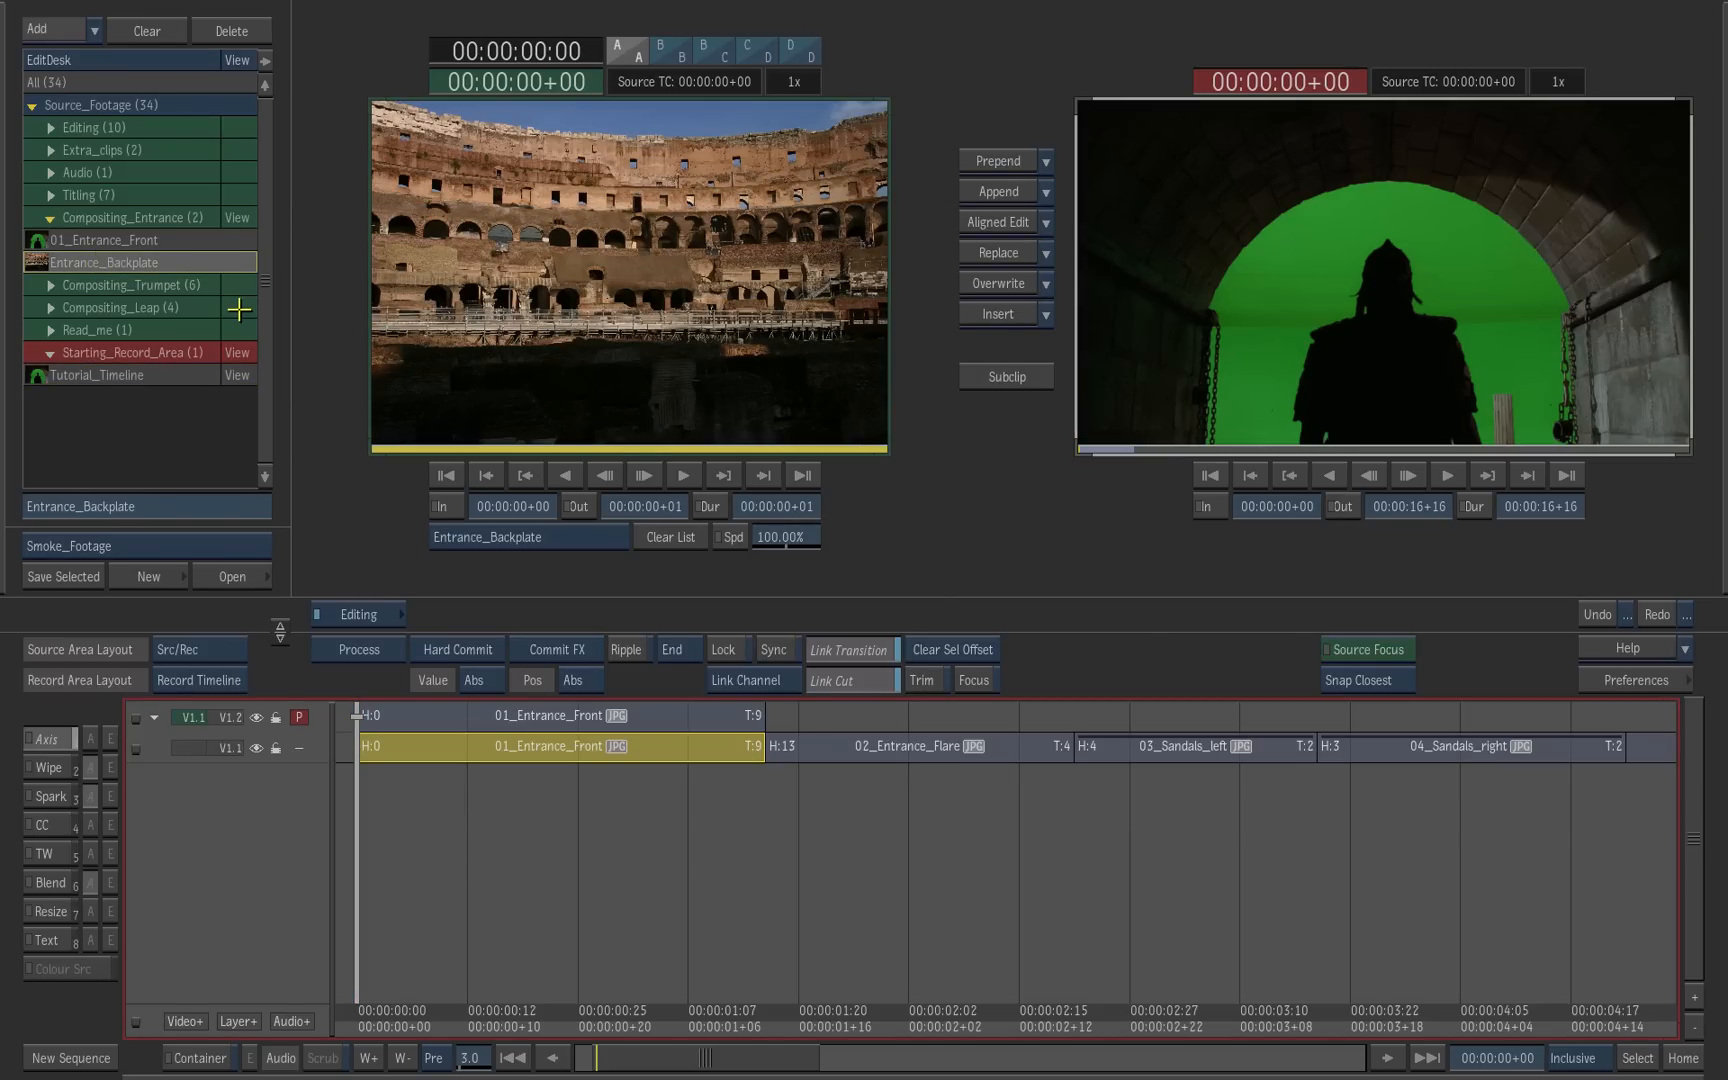
pyautogui.moveTo(996, 252)
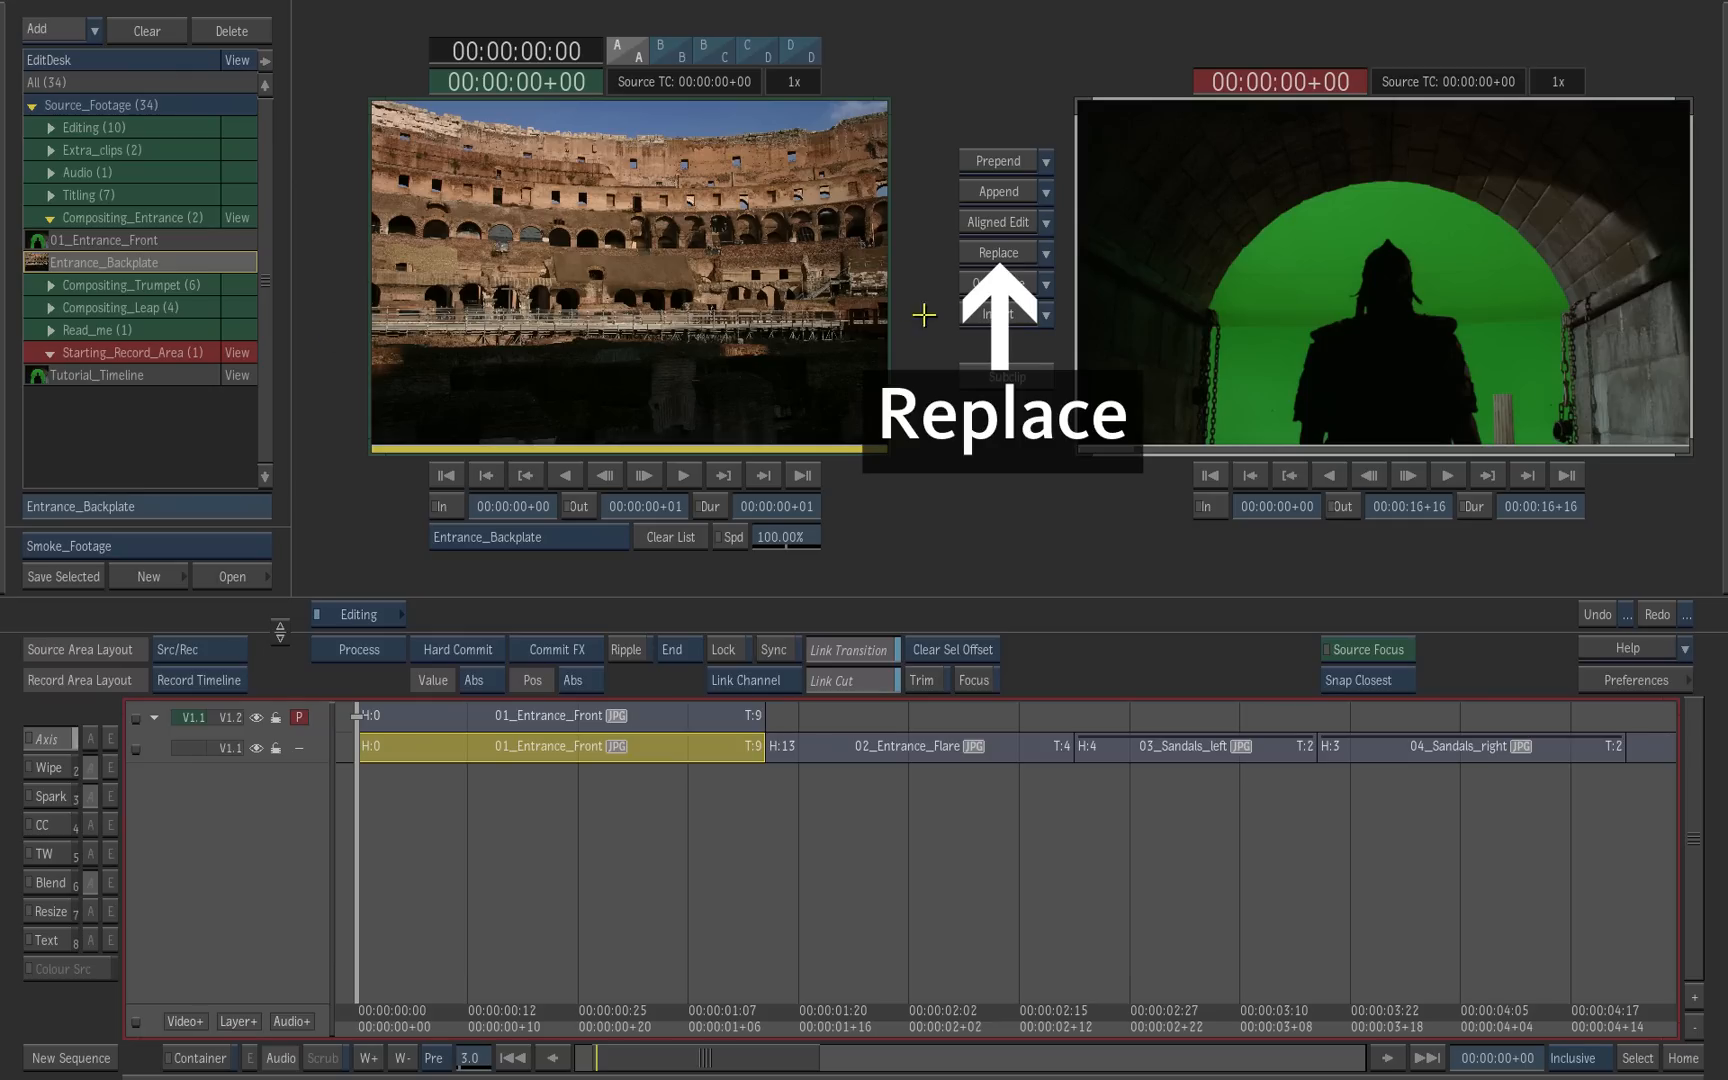
# Step: Replace the bottom-layer 01_Entrance_Front copy with the Entrance_Backplate image
pyautogui.click(996, 252)
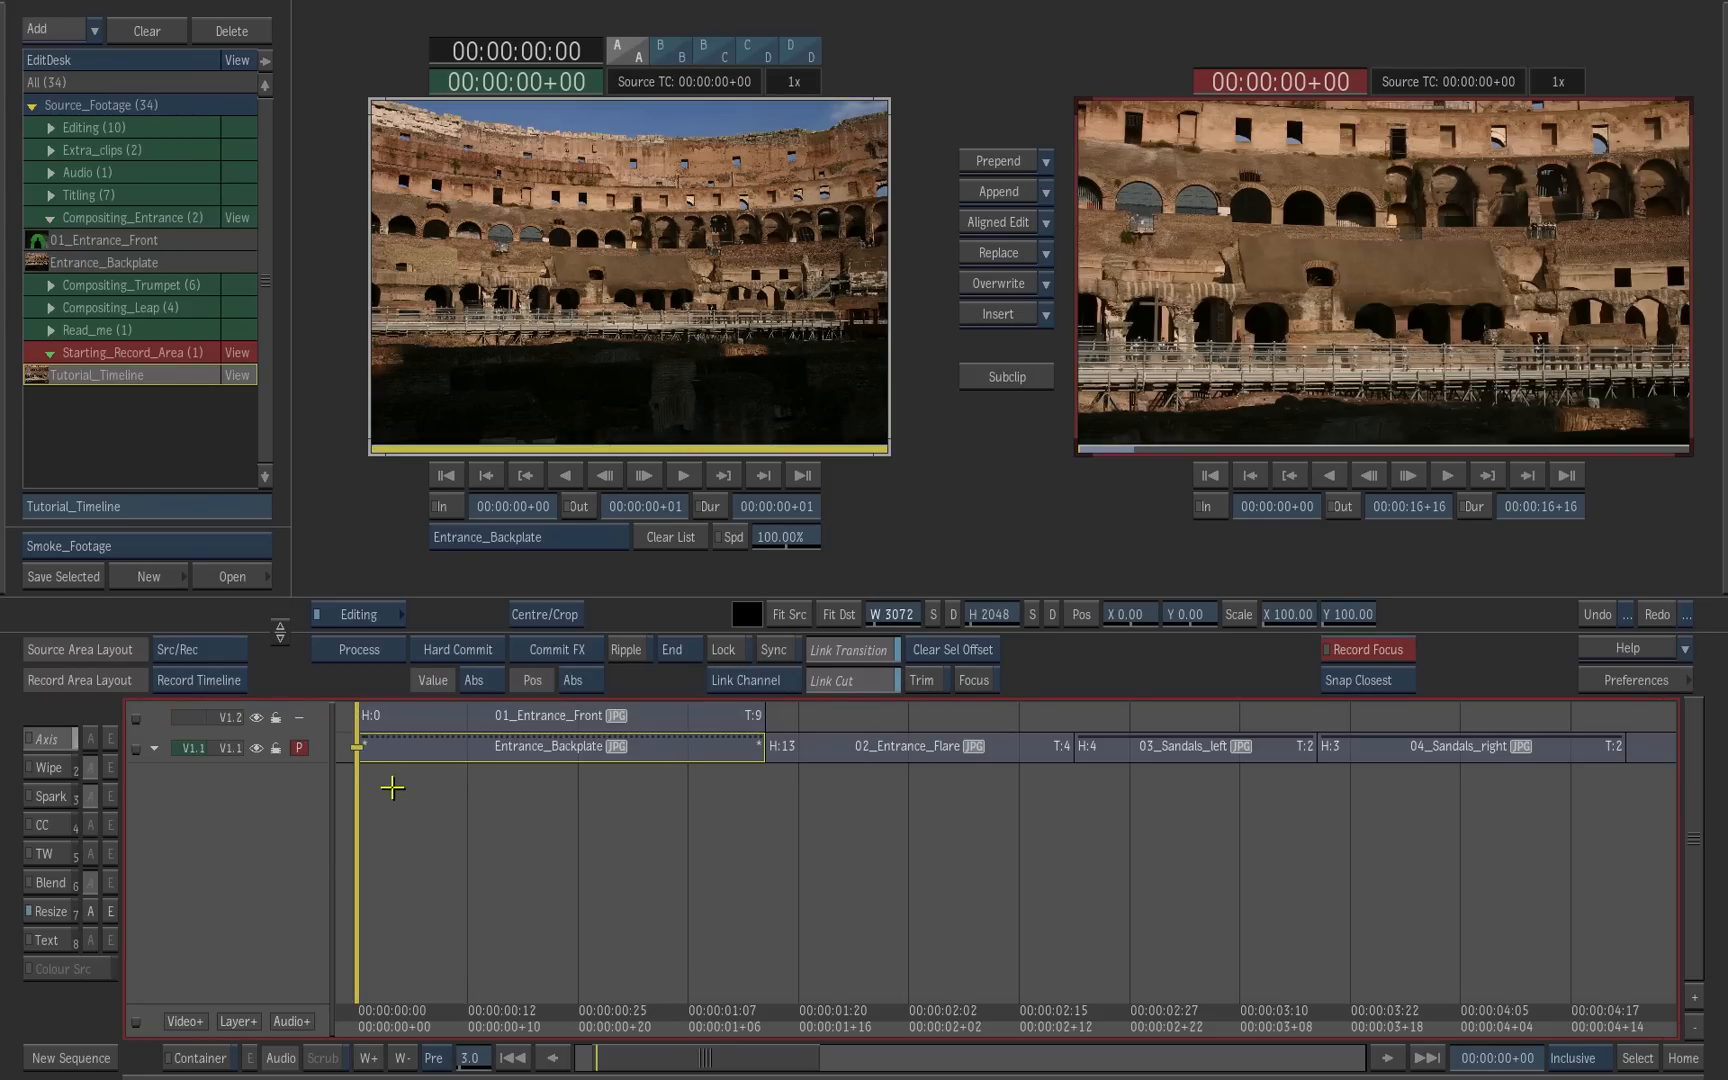
pyautogui.moveTo(394, 754)
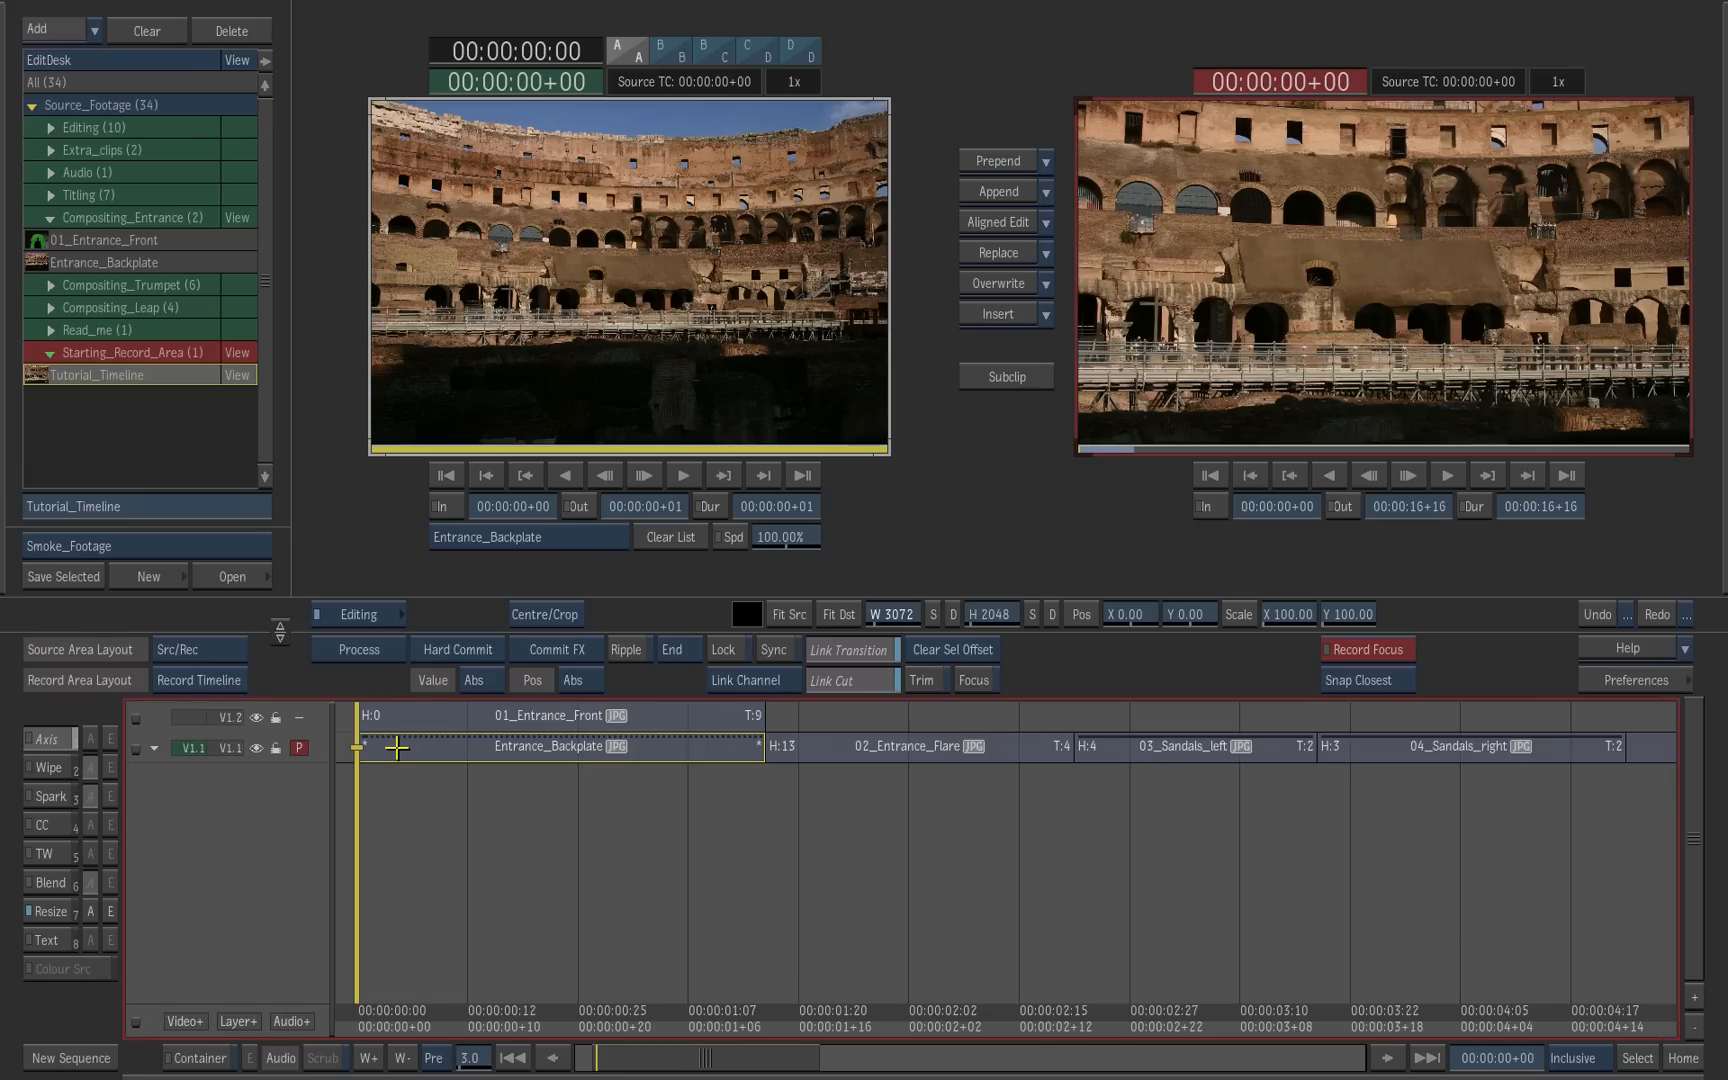
# Step: Enable Resize on the Entrance_Backplate clip and list its fit modes for Letterbox
pyautogui.click(552, 746)
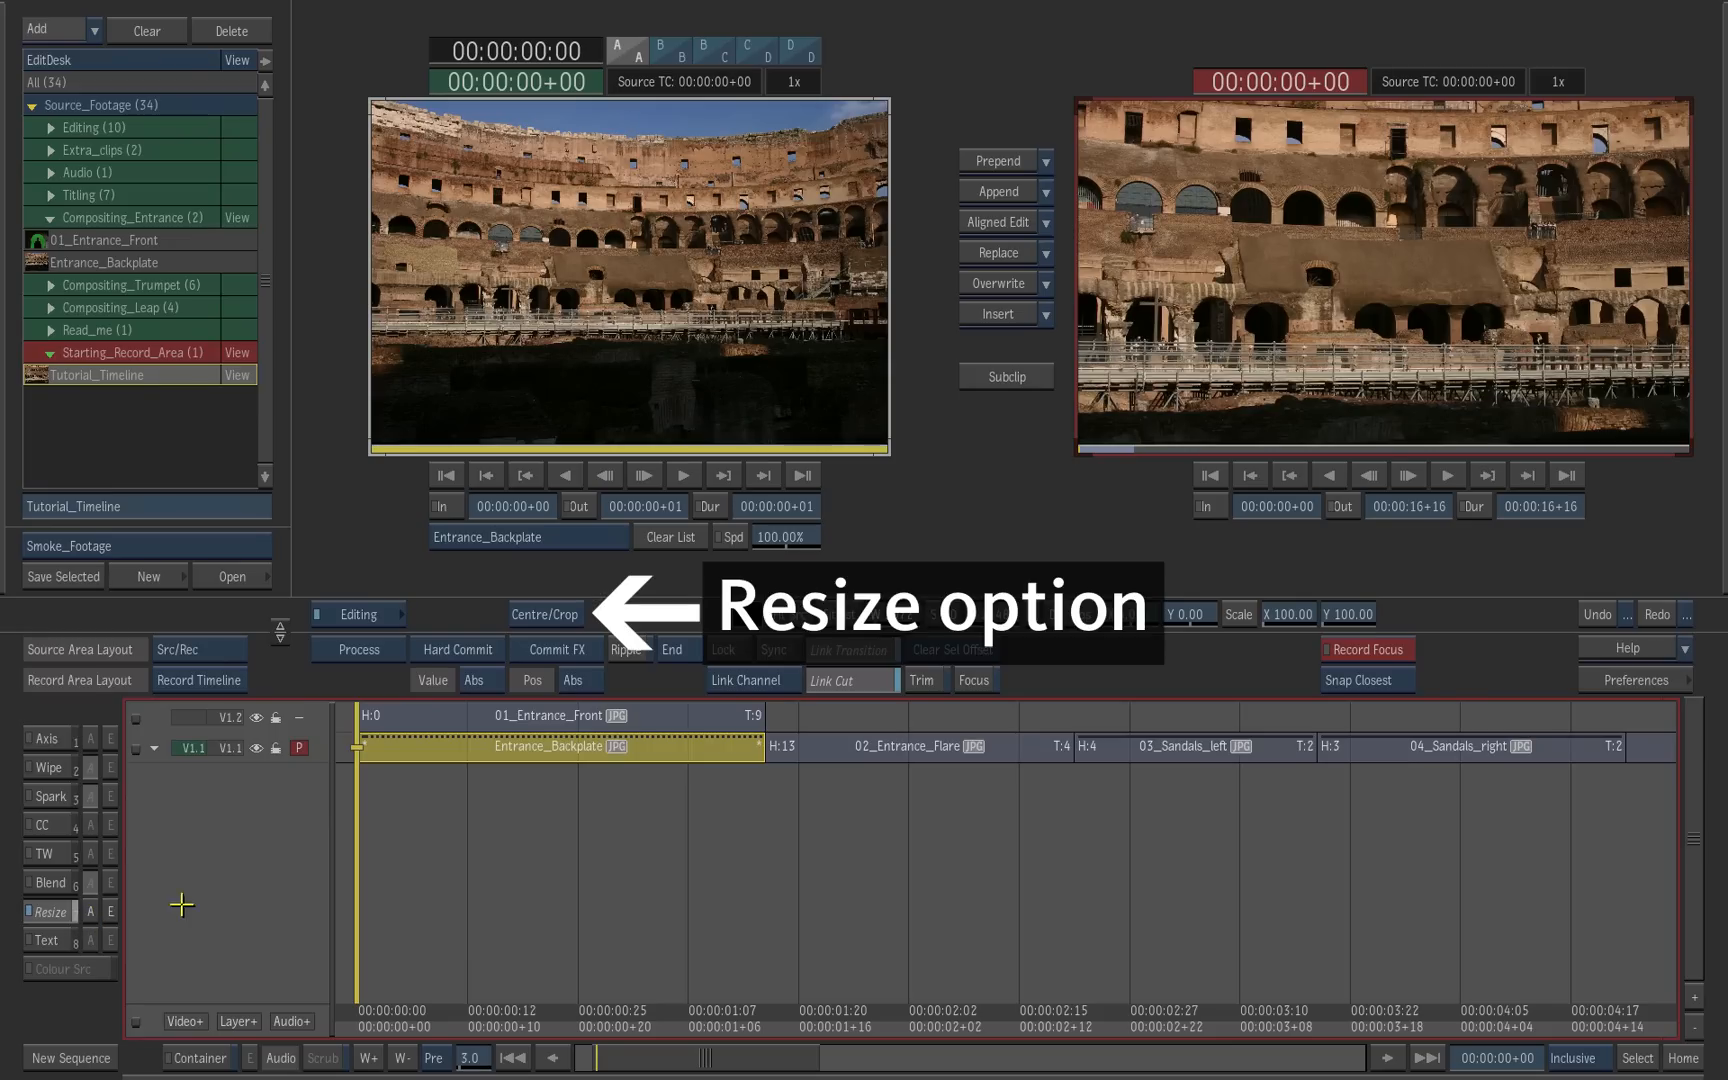
pyautogui.click(544, 614)
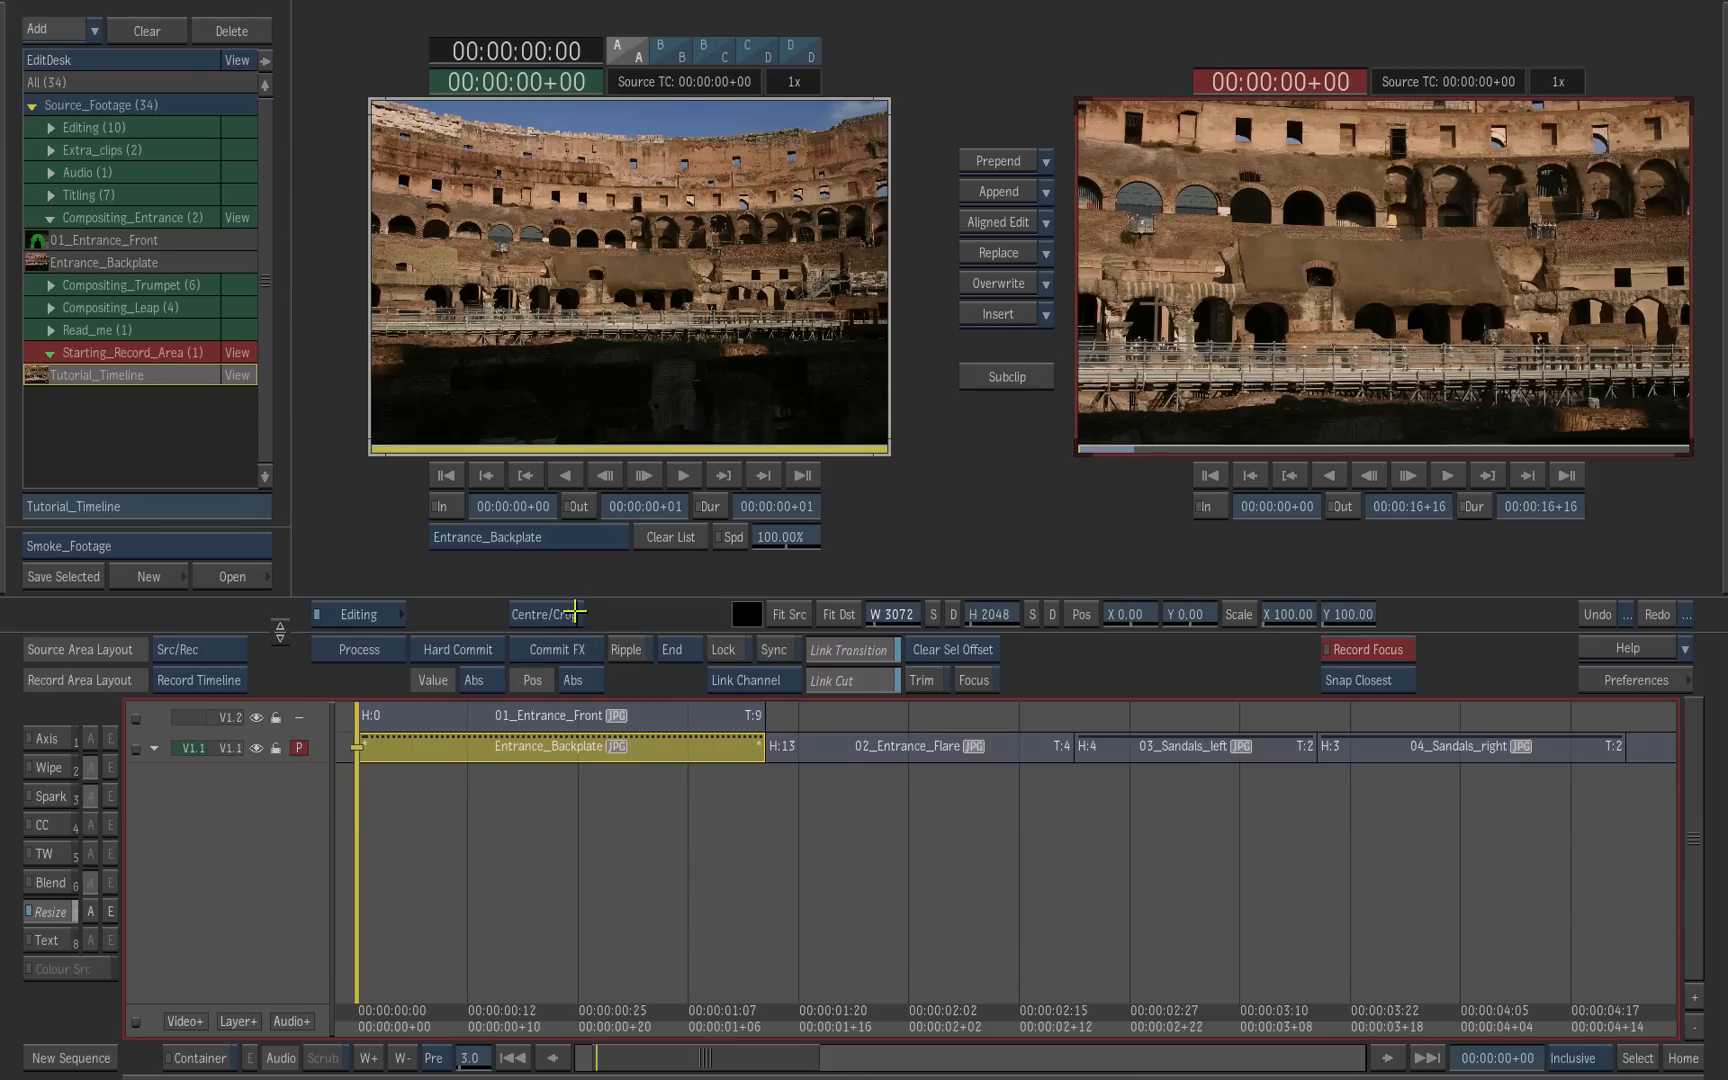
pyautogui.click(544, 614)
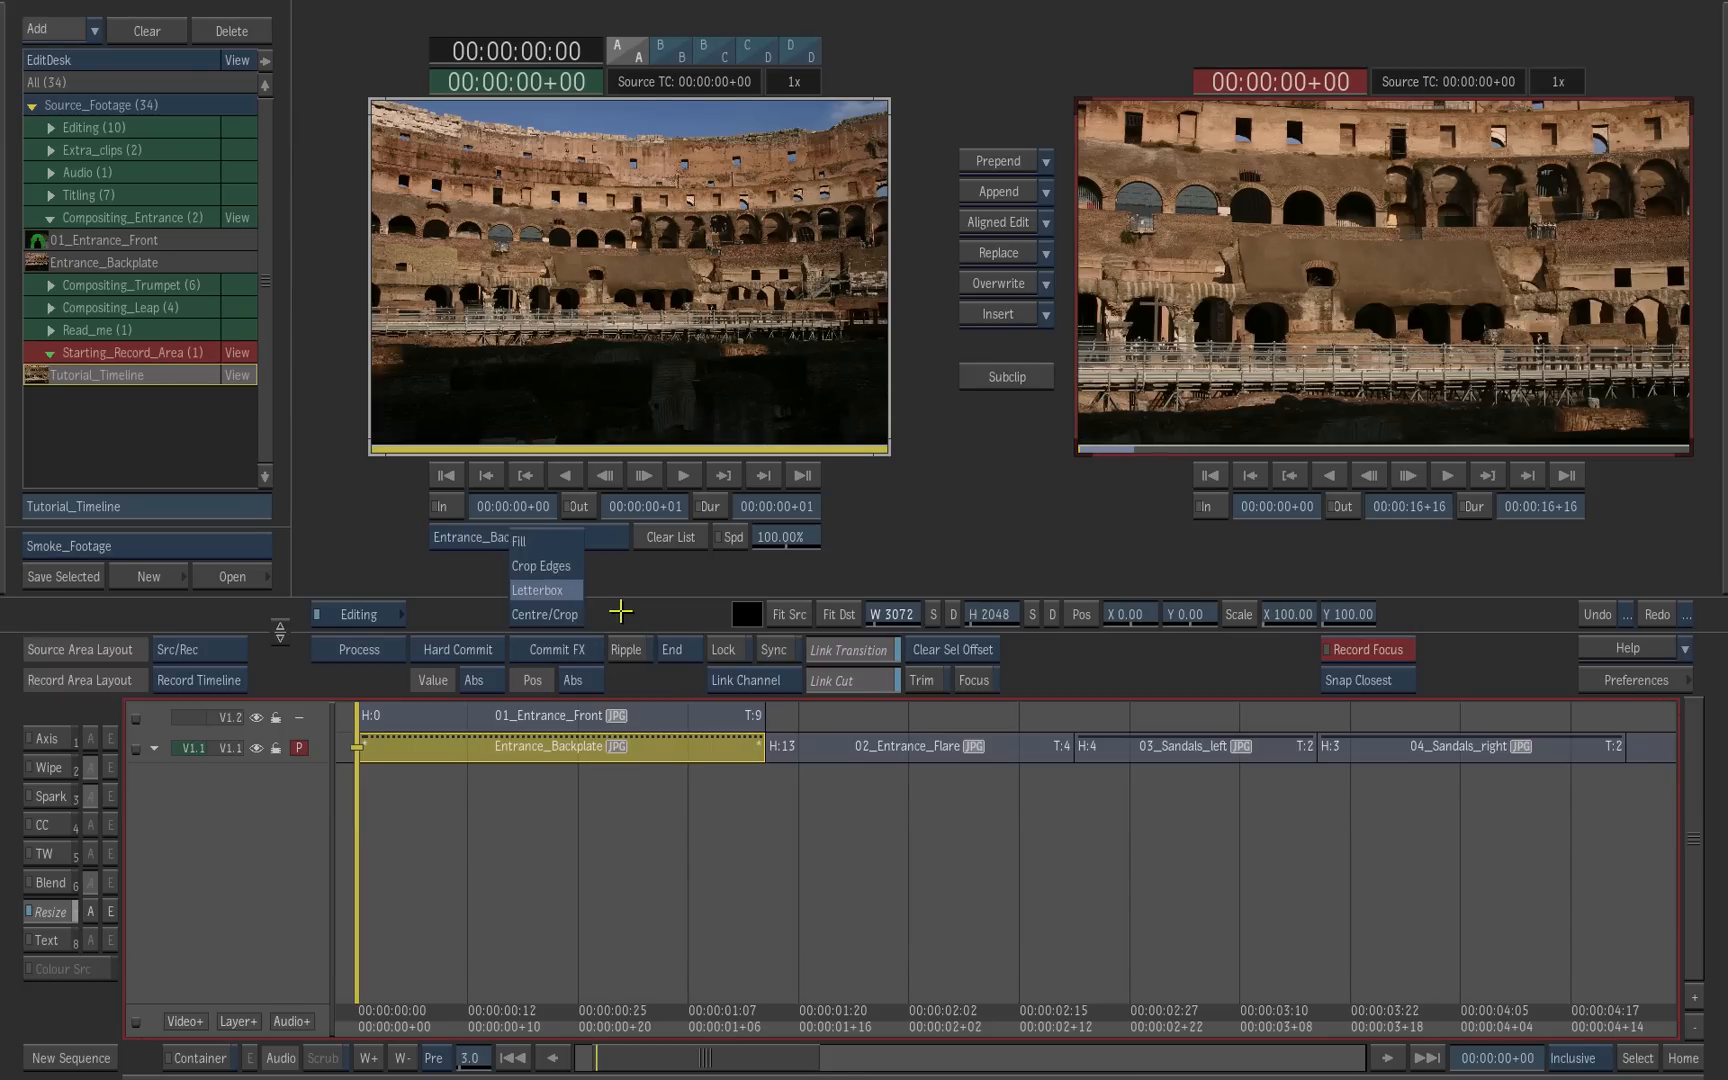